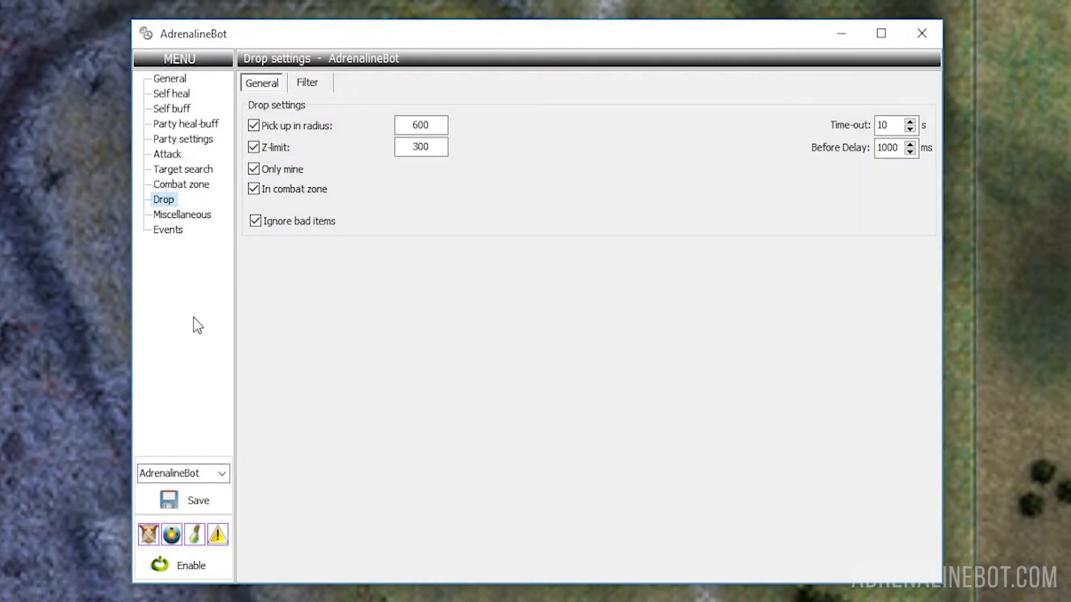
- Toggle drop settings options, then open the Filter table and select Herb of Mana's rule
left_click(421, 125)
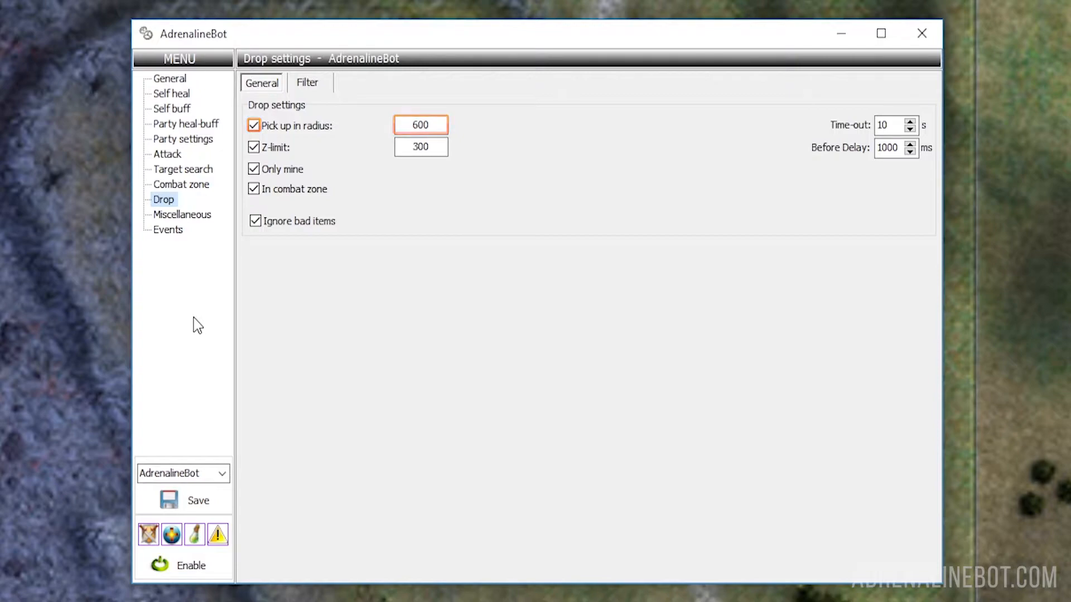
left_click(254, 147)
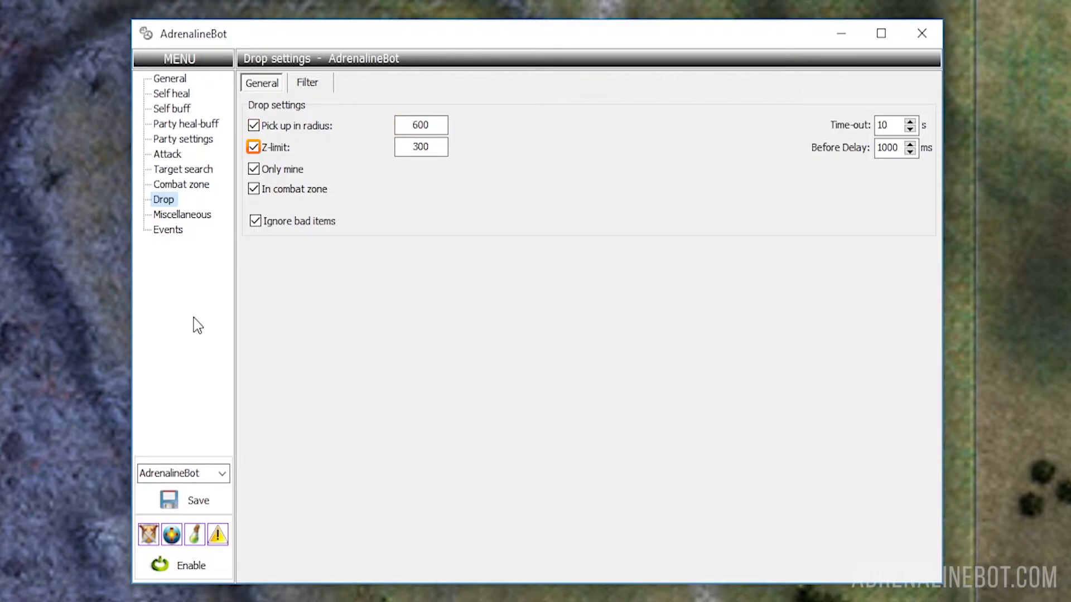
left_click(421, 146)
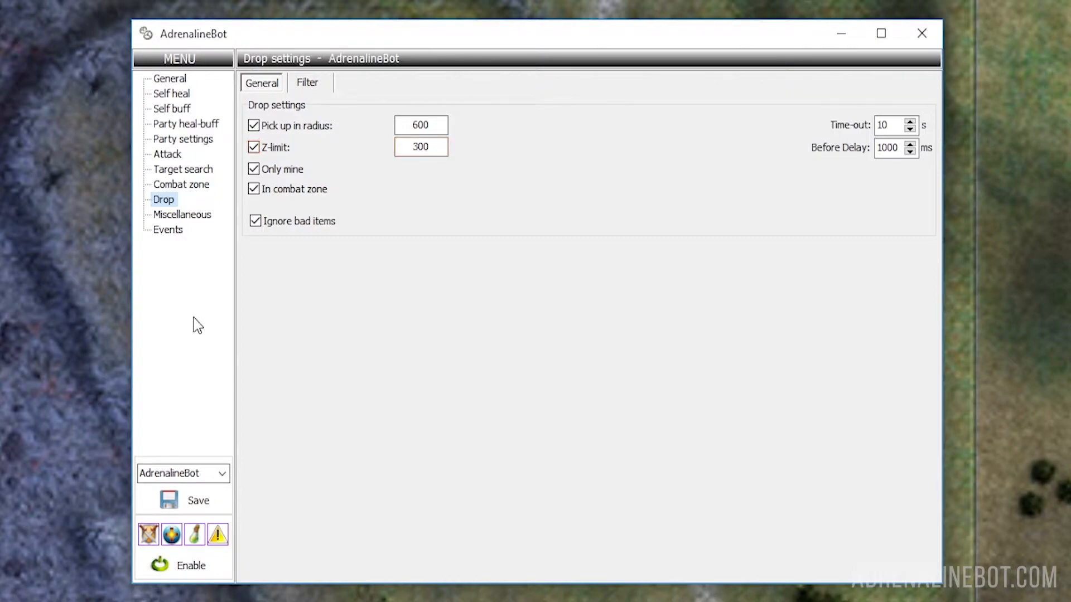
left_click(254, 169)
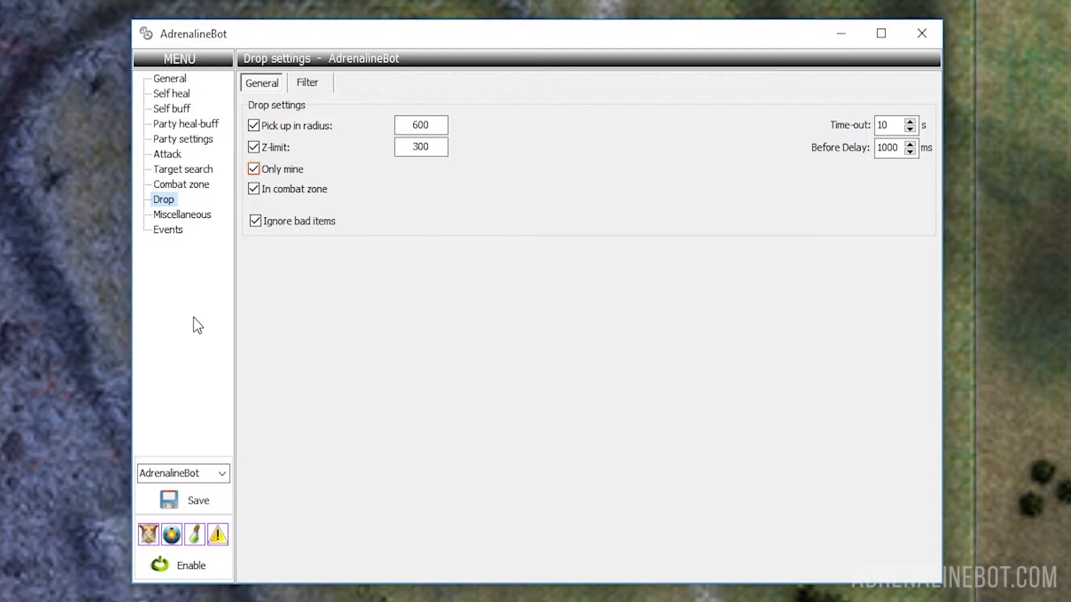
left_click(255, 189)
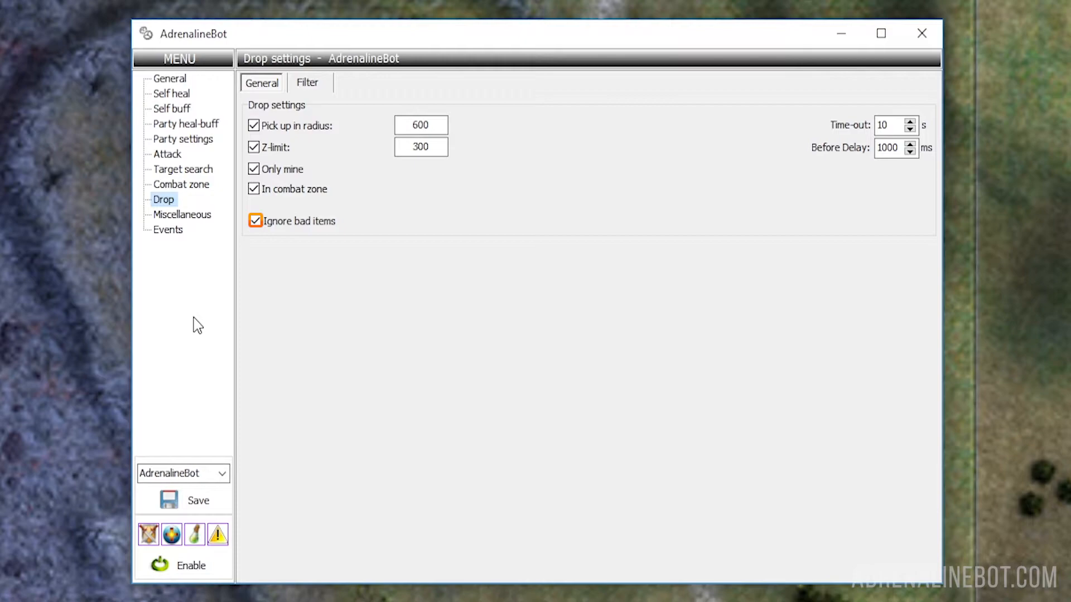
left_click(255, 222)
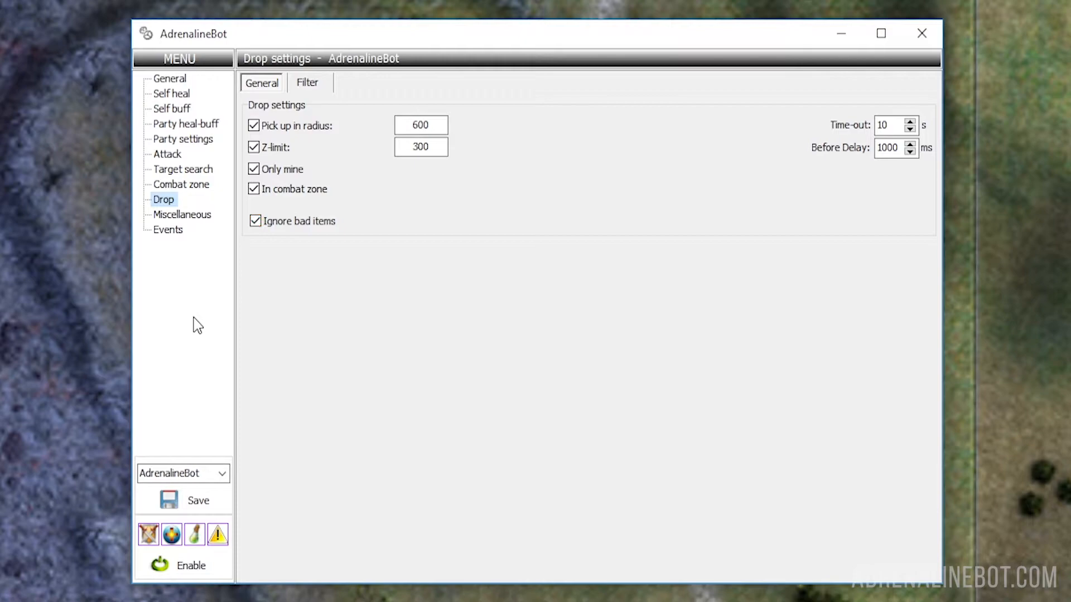
left_click(890, 125)
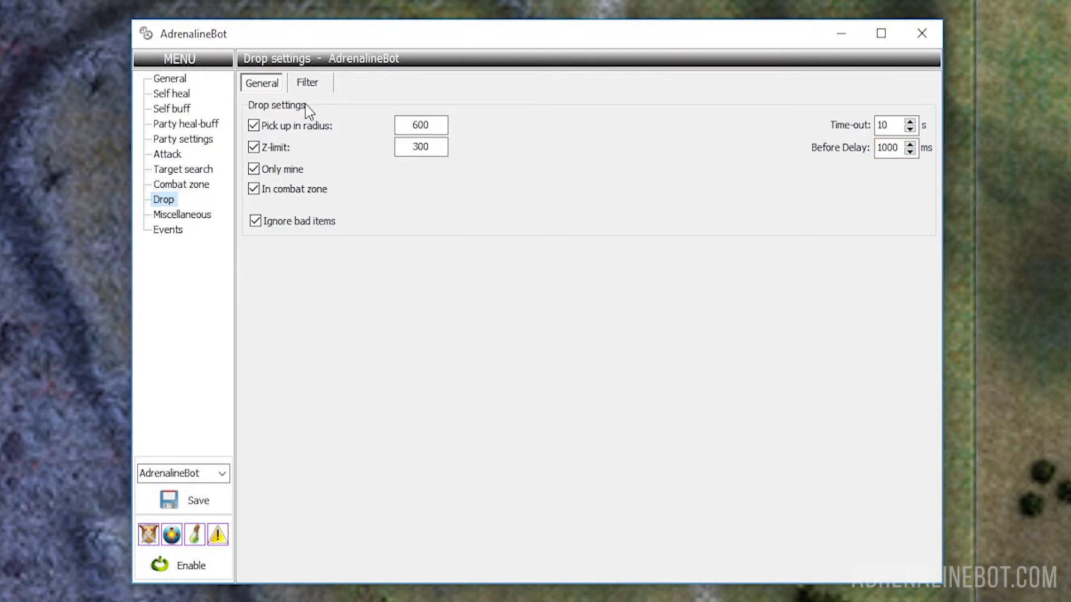
left_click(307, 82)
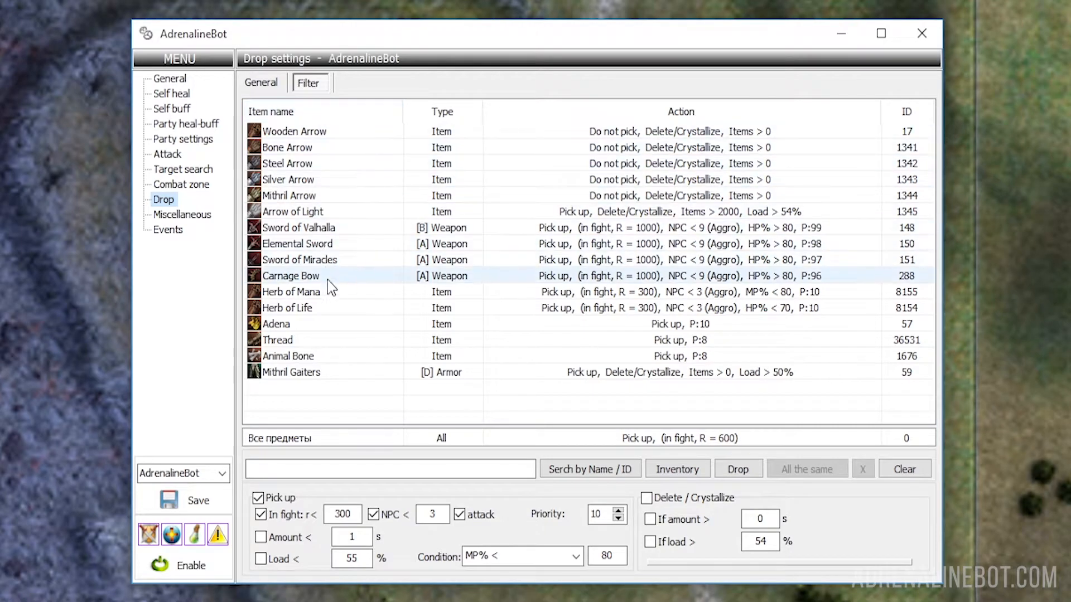
left_click(290, 292)
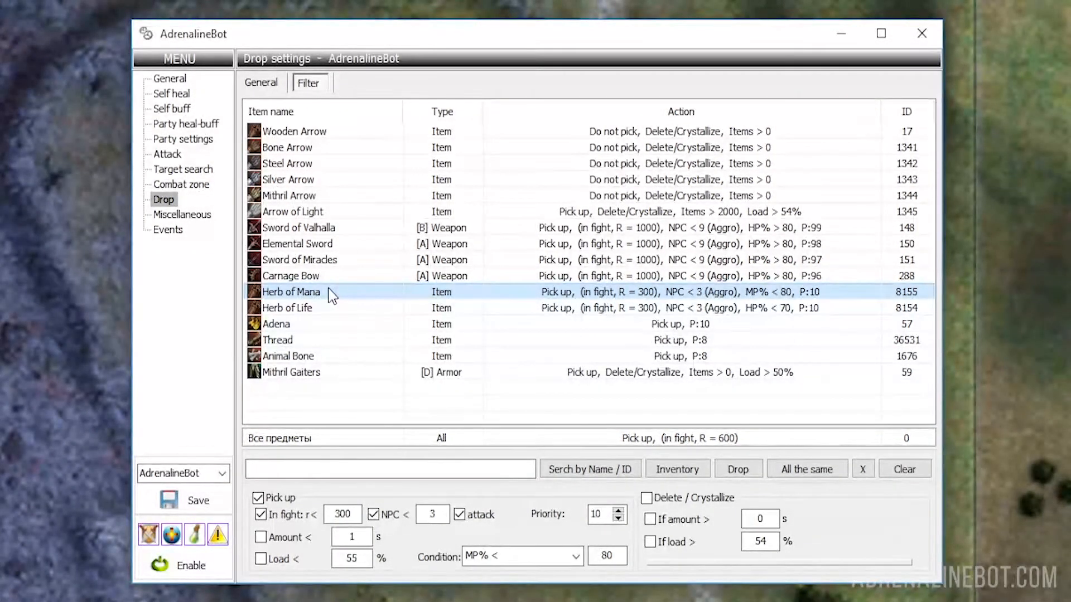
- Search items by name for 'Her' to list herb items like Herb of Mana and Herb of Life
left_click(389, 469)
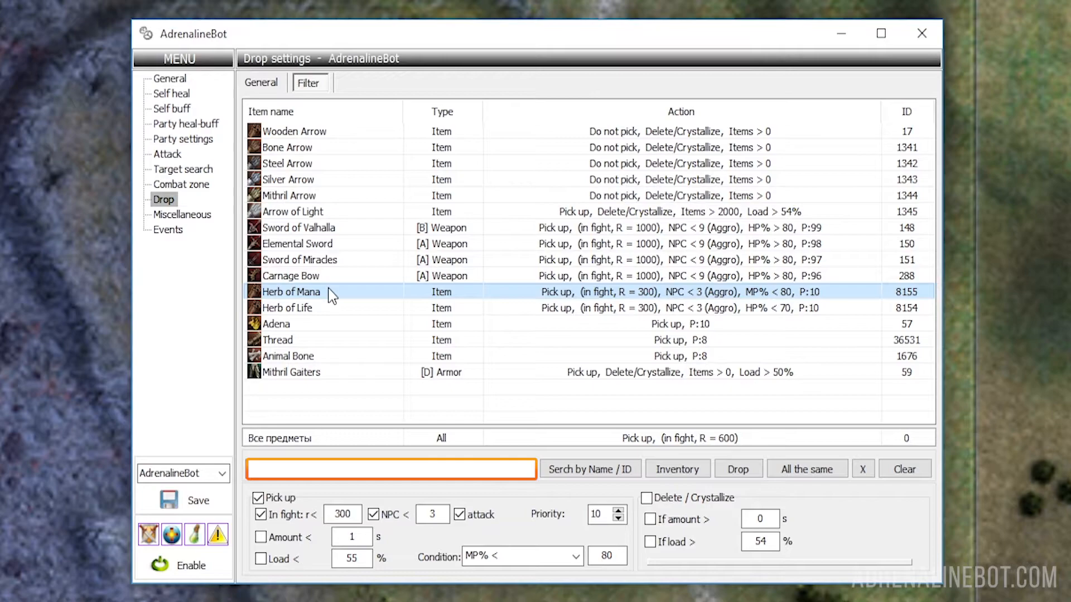
left_click(590, 469)
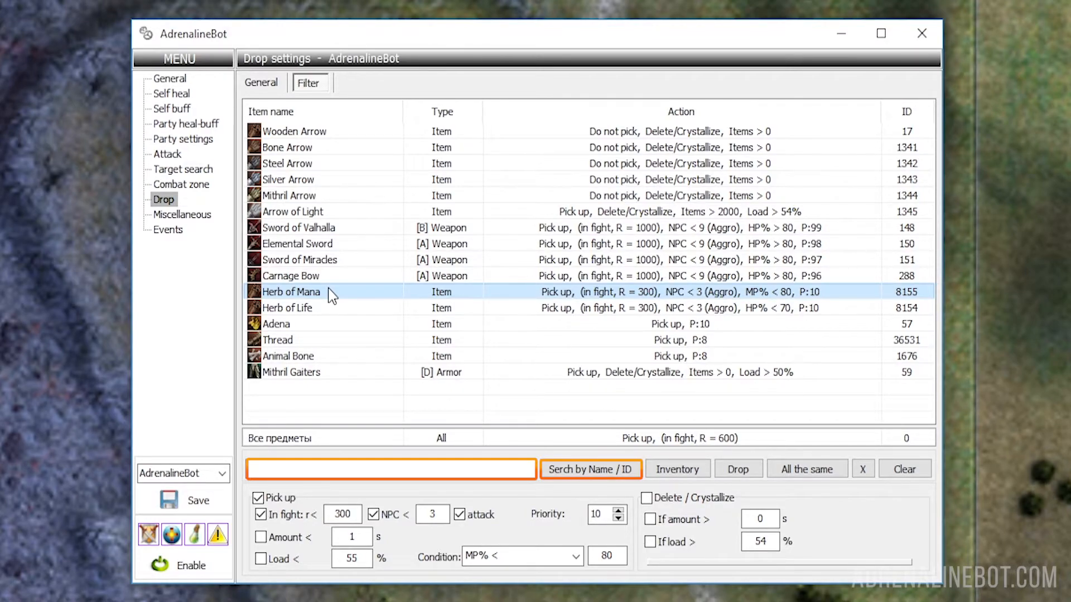
left_click(390, 469)
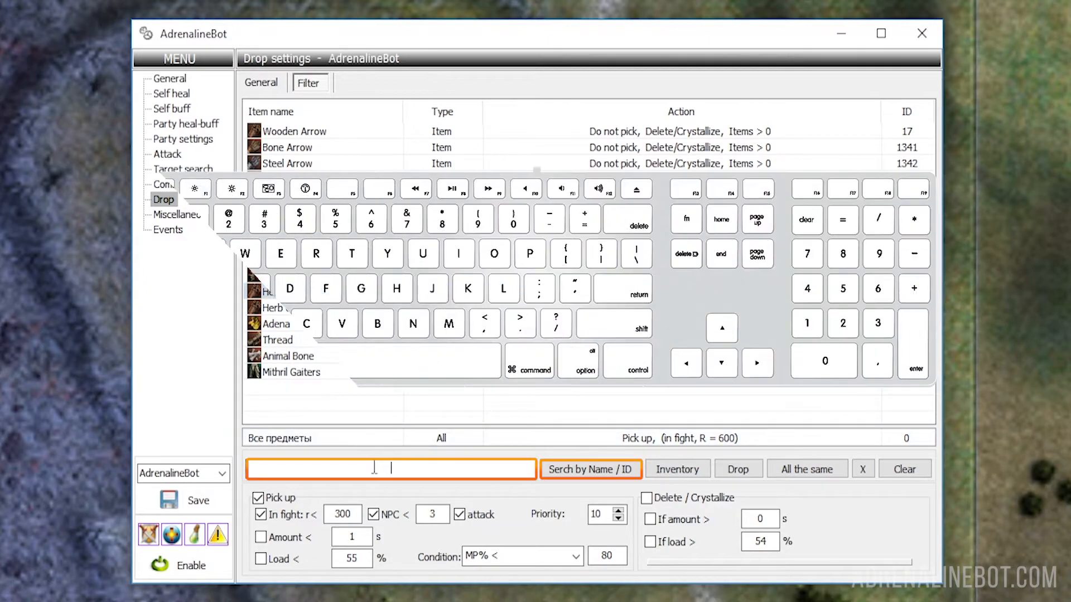
type("Herb")
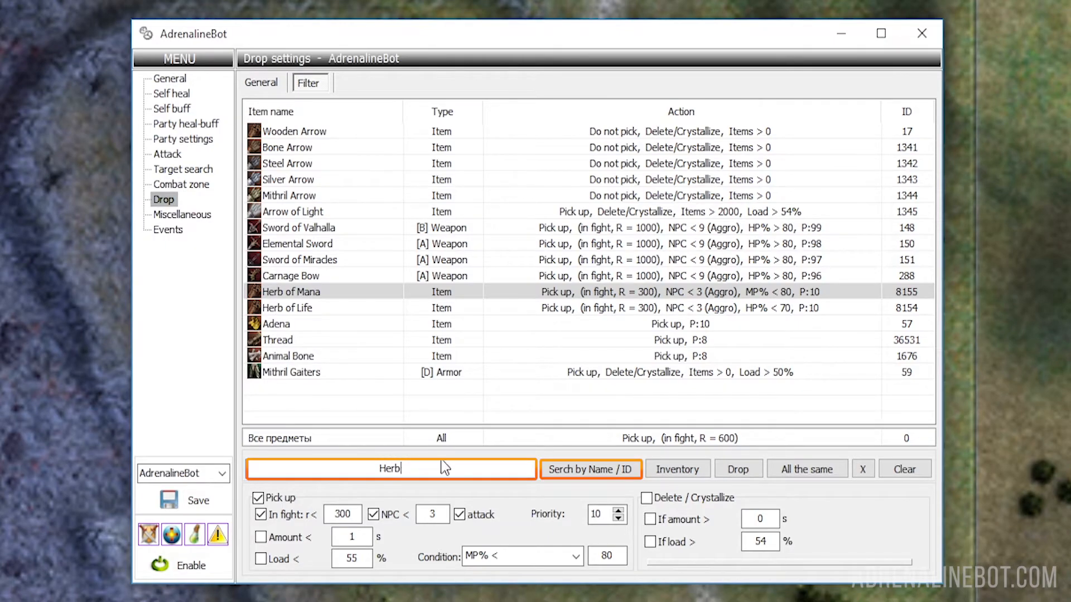
left_click(590, 469)
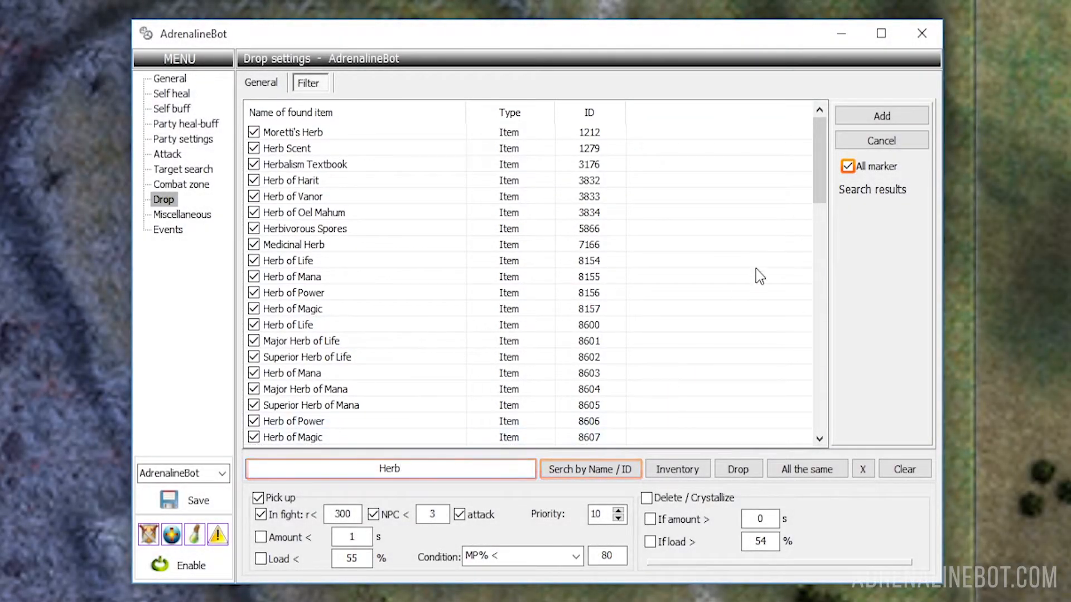
- Add the checked Major Herb of Mana and Superior Herb of Mana to the filter
left_click(847, 167)
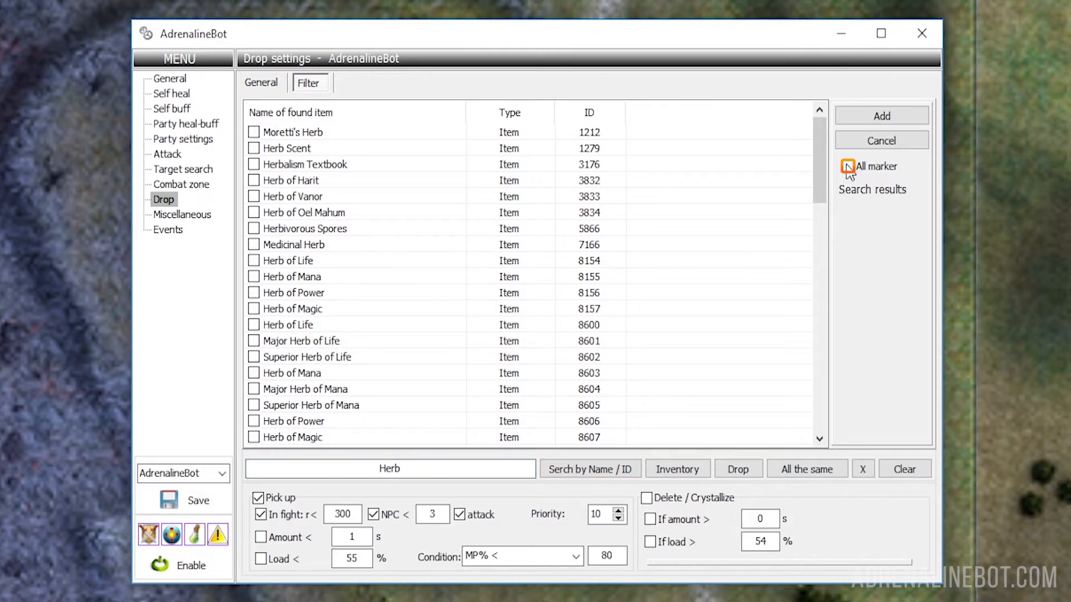
mouse_move(259, 399)
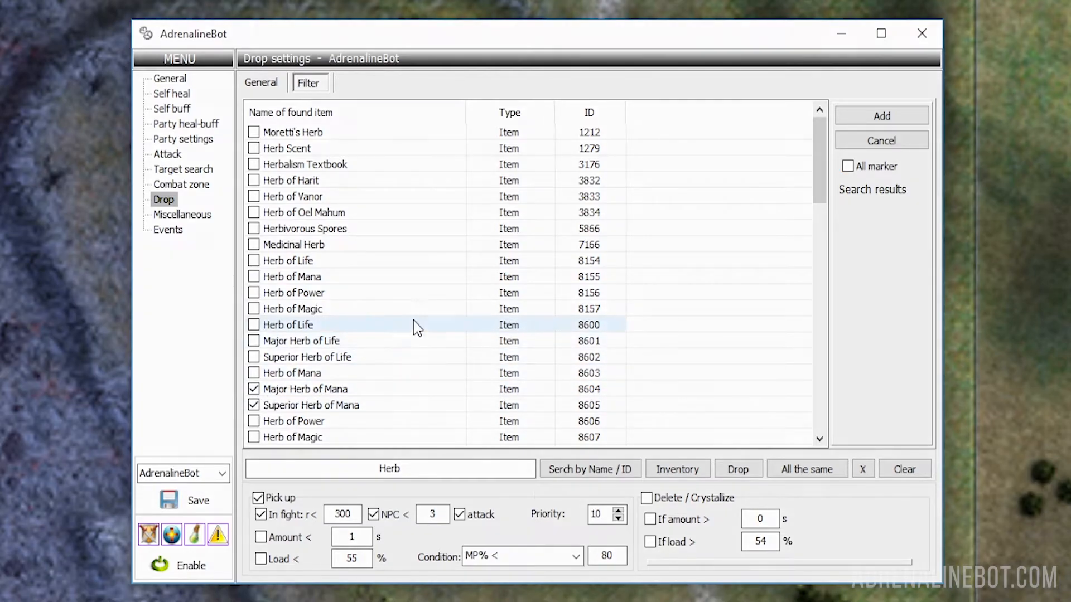
left_click(880, 140)
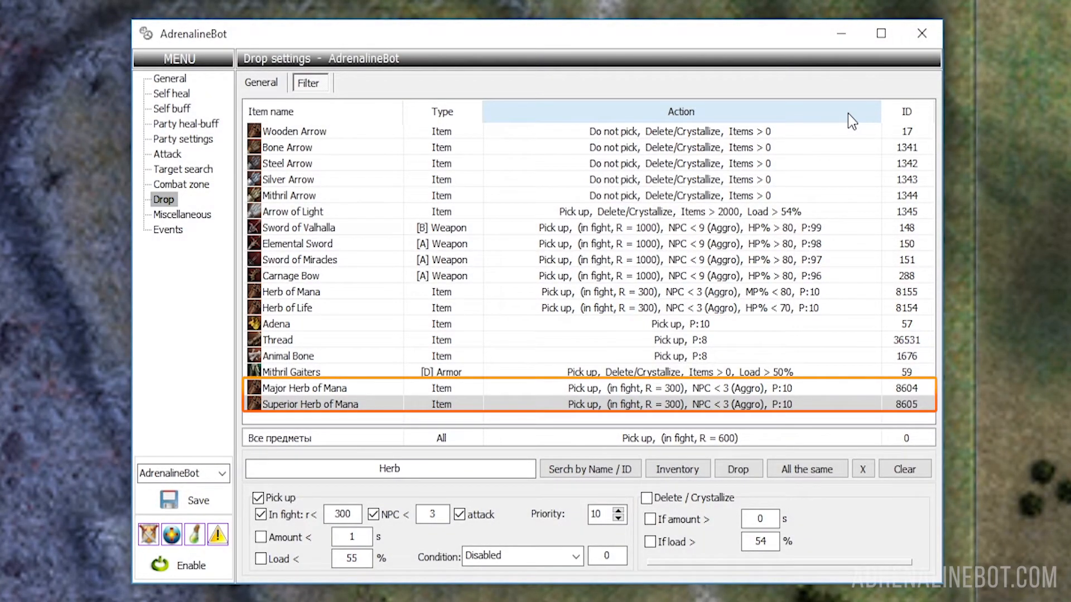
left_click(290, 275)
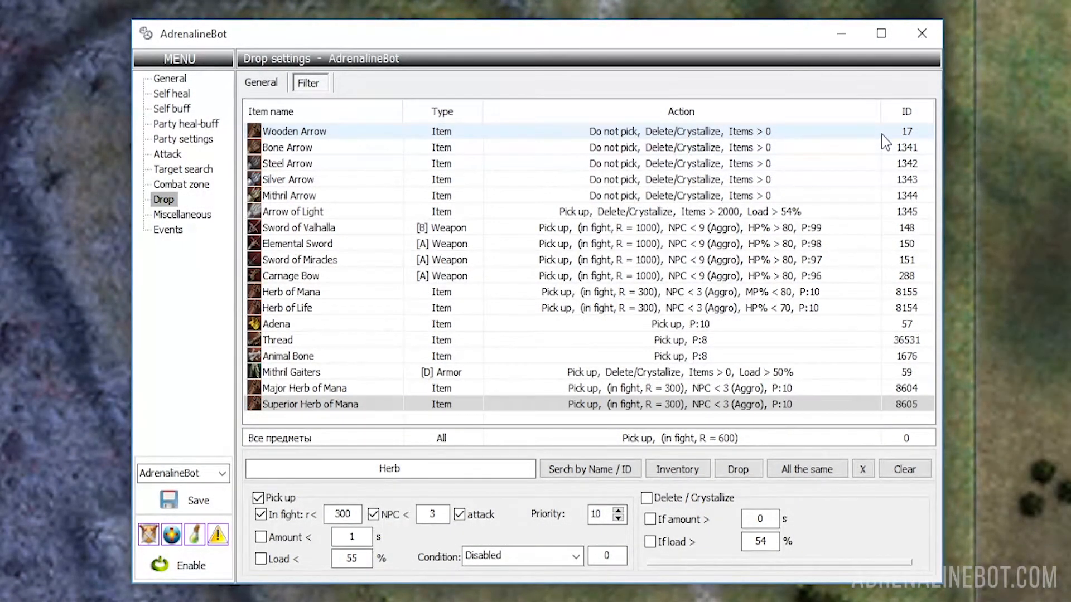
left_click(289, 196)
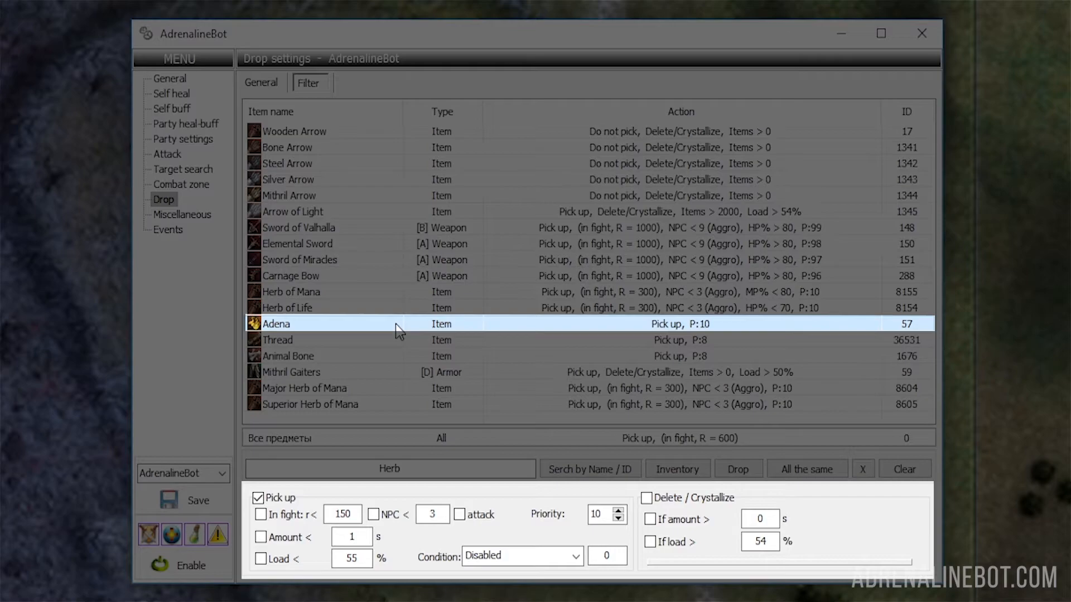
left_click(259, 498)
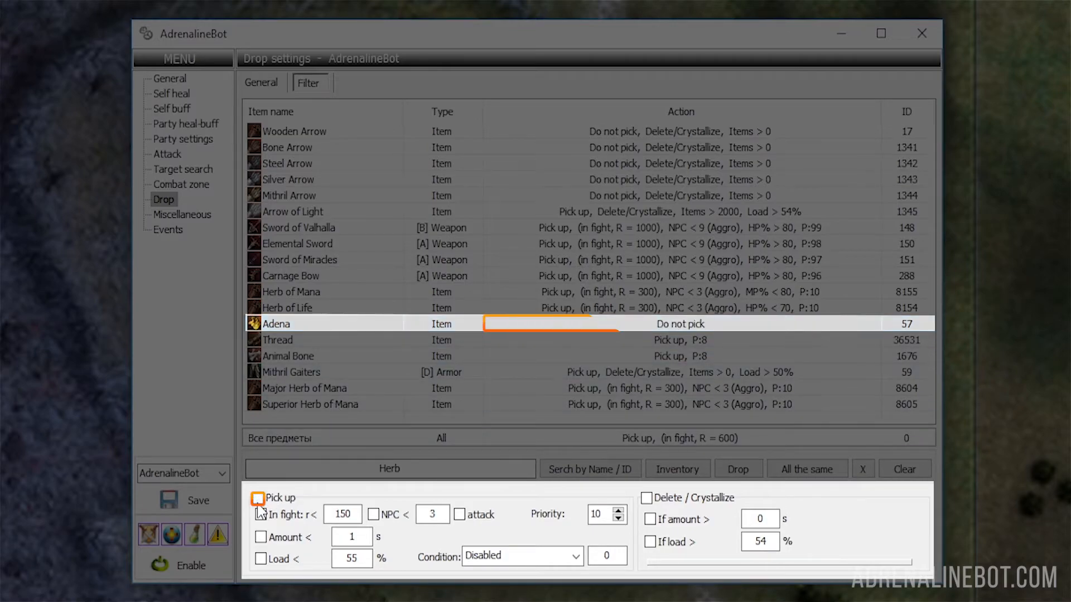
left_click(260, 498)
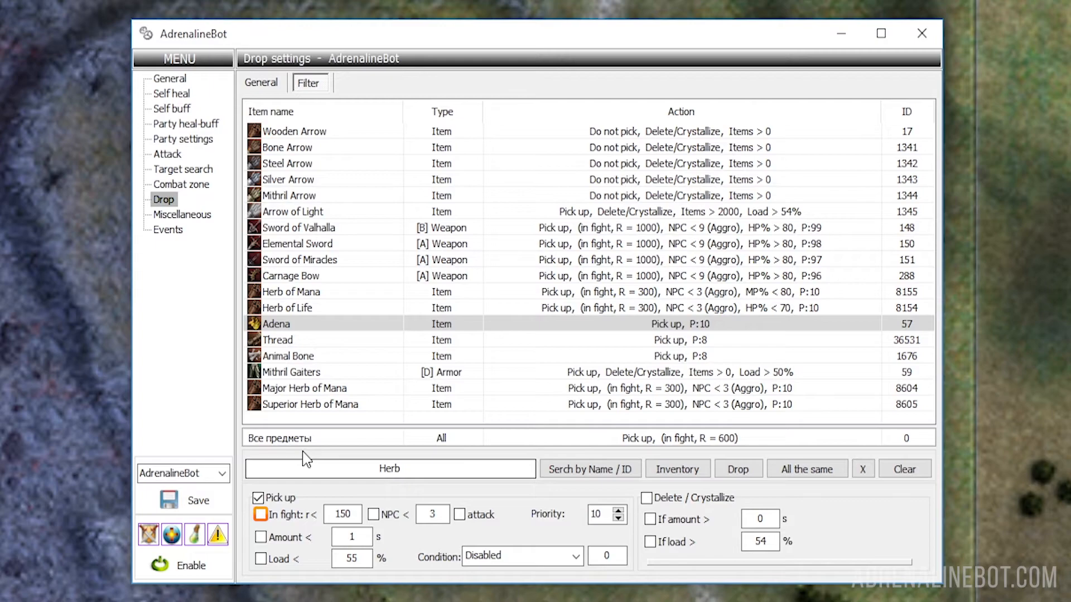
left_click(341, 514)
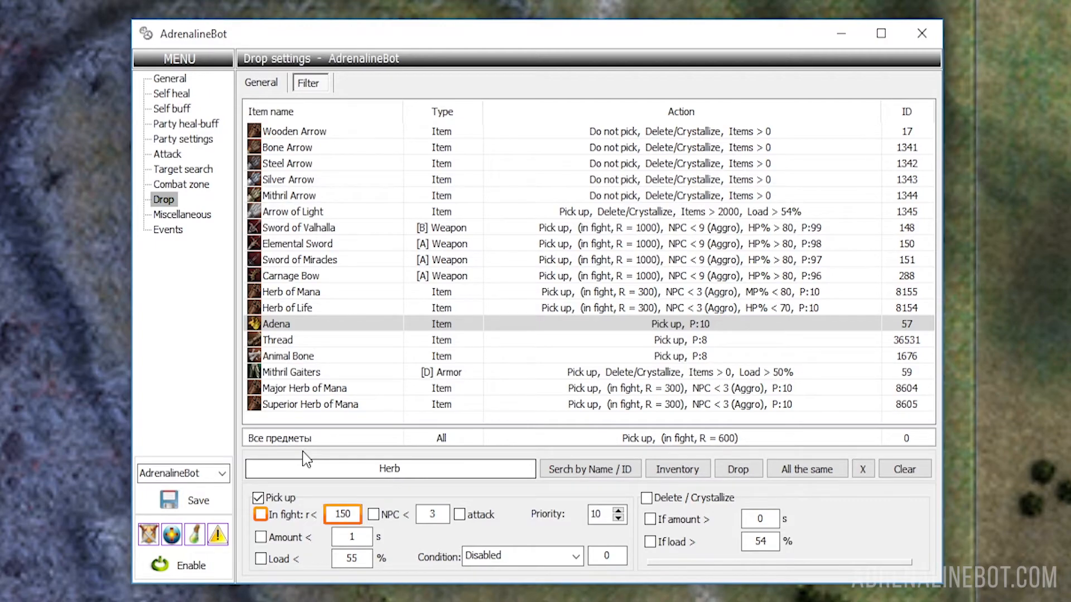
left_click(373, 514)
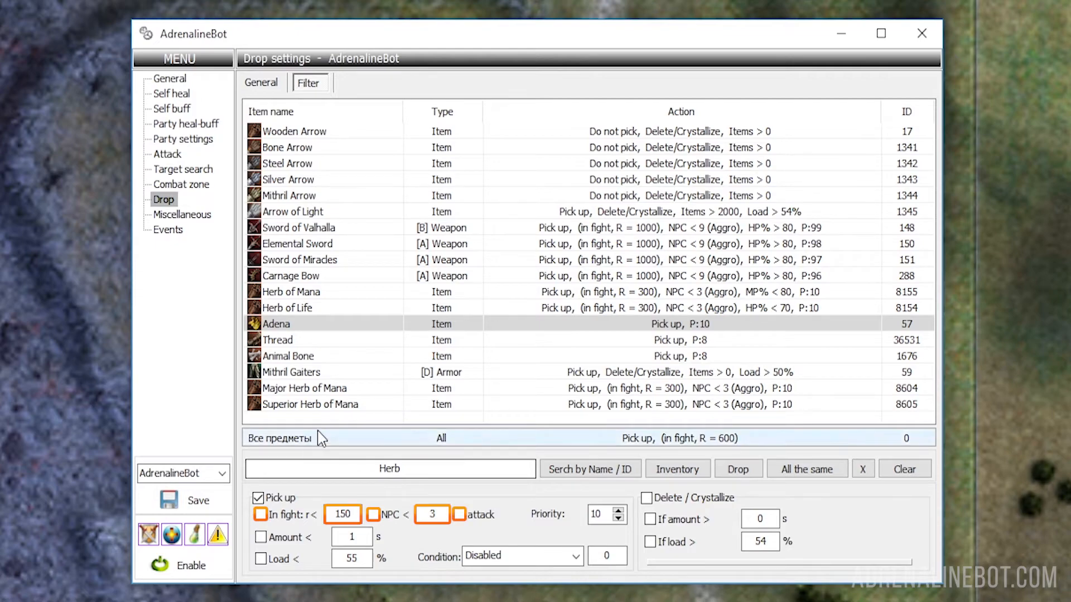
left_click(286, 307)
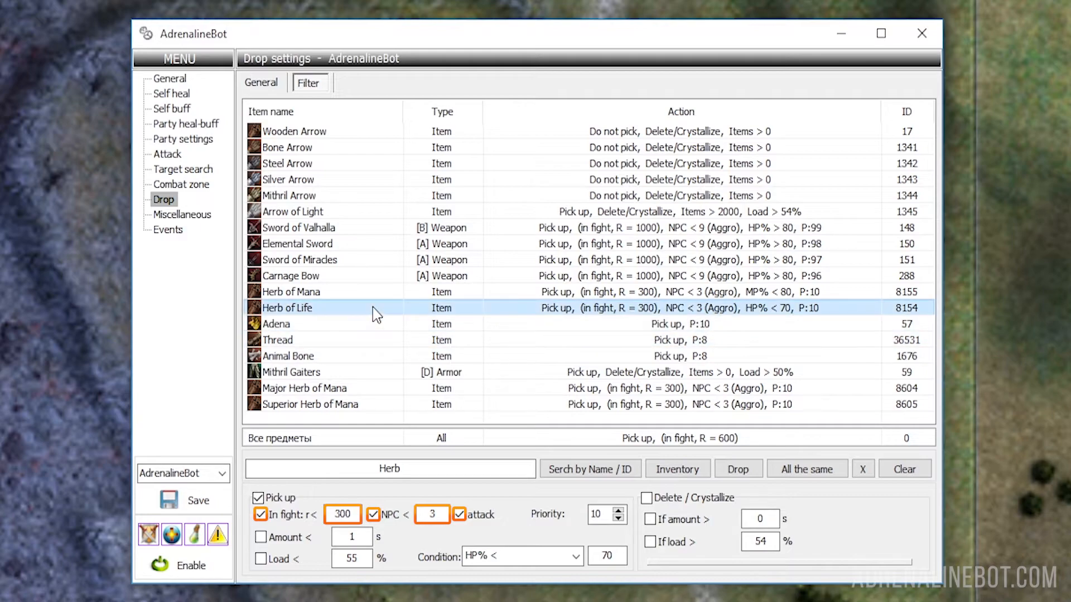
left_click(307, 308)
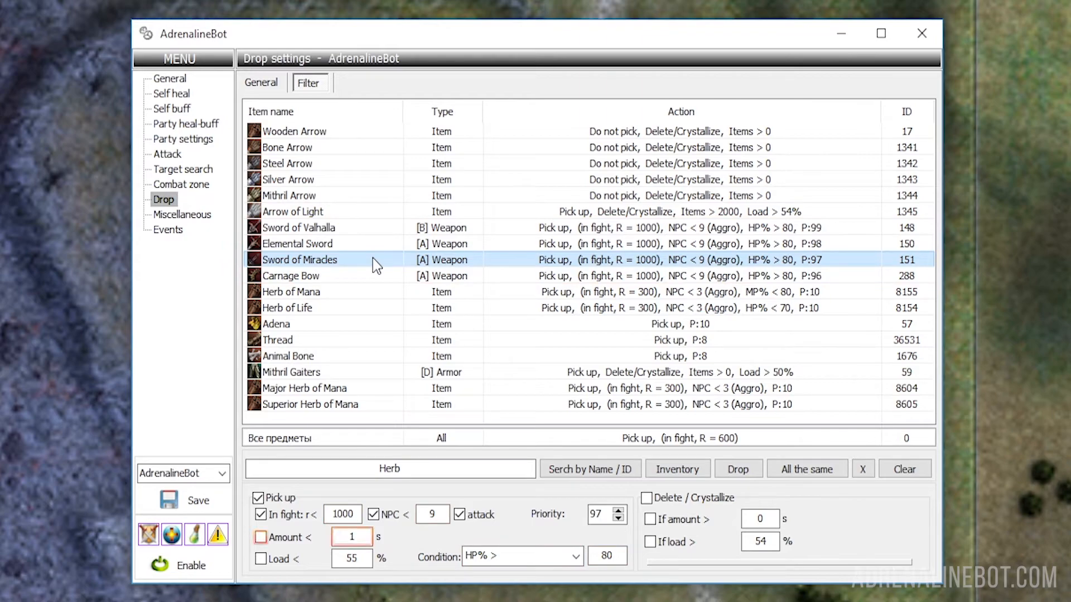
left_click(260, 538)
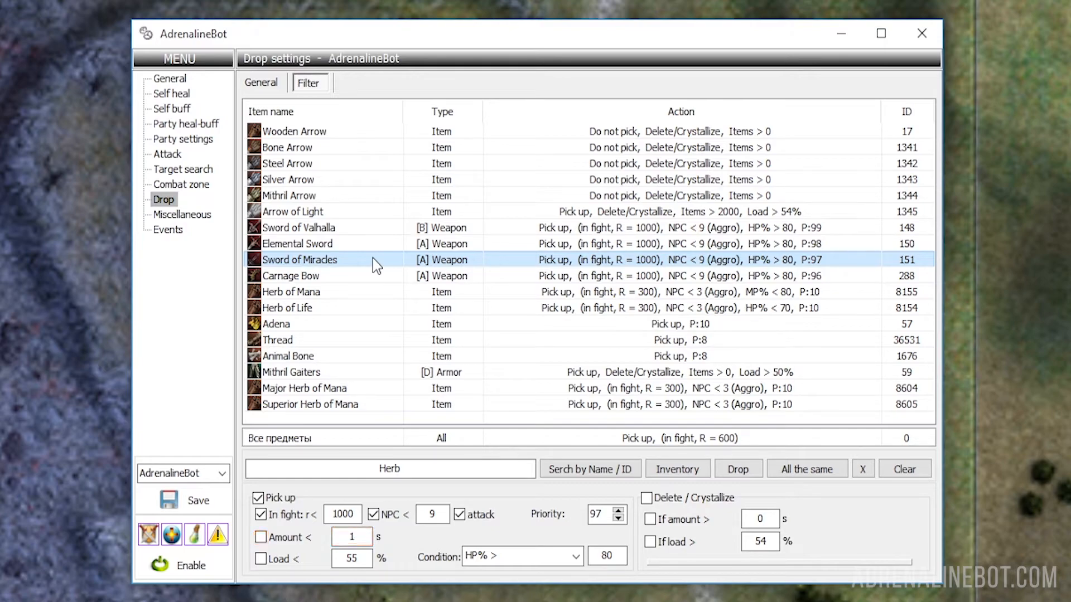
left_click(260, 559)
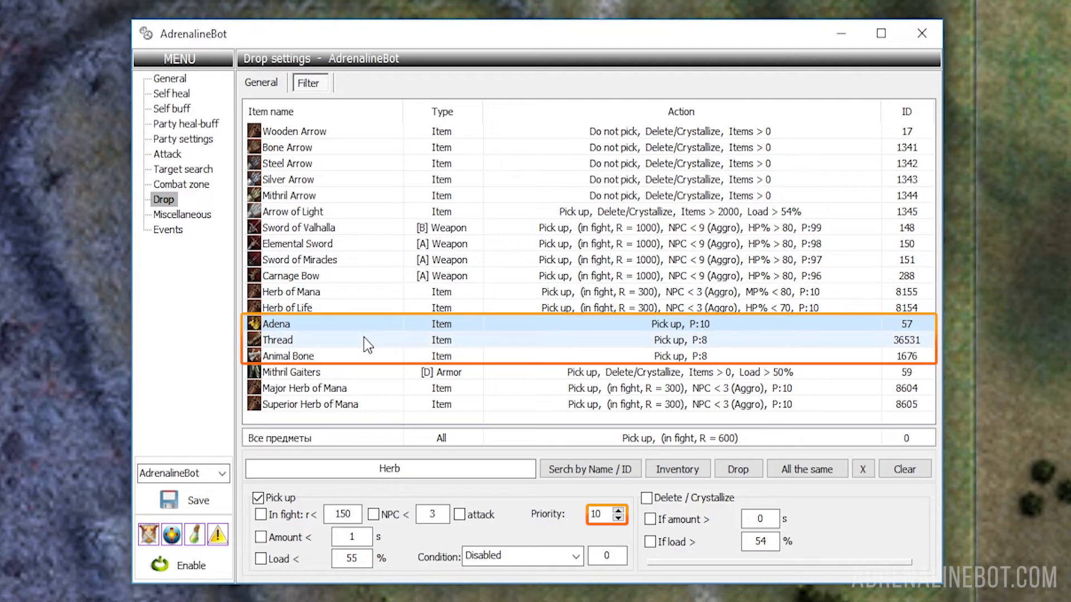
left_click(288, 356)
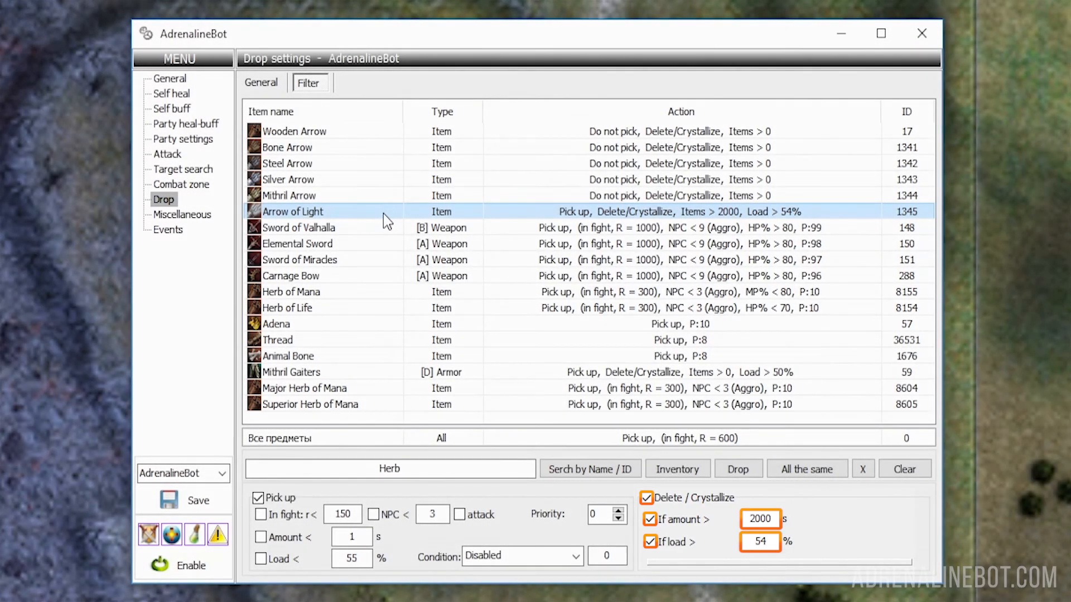
- Apply Adena's pick-up rule and priority 10 to all items with All the same
left_click(292, 211)
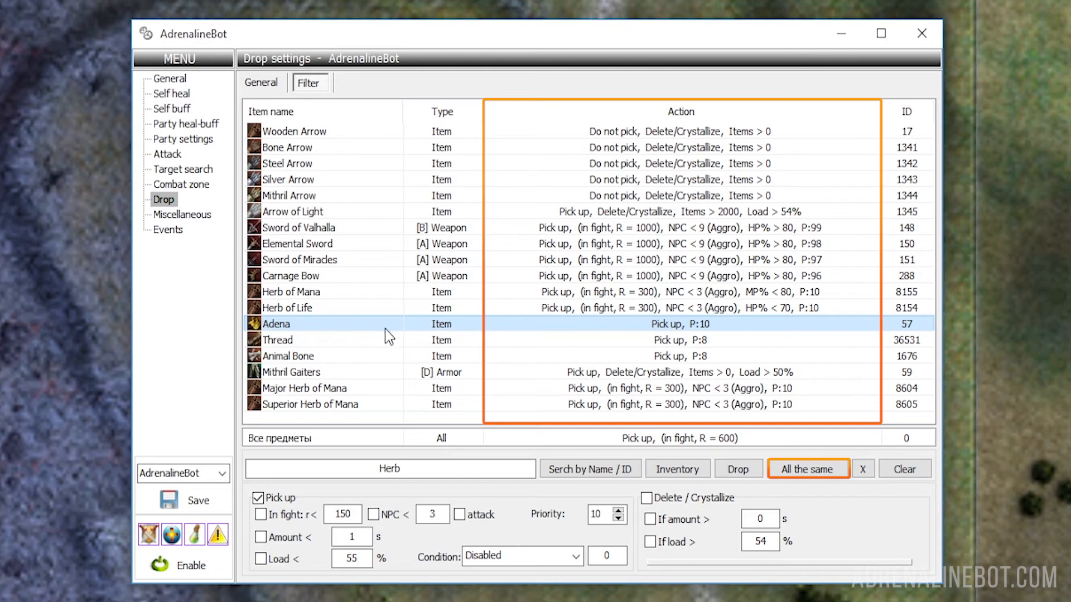
left_click(809, 469)
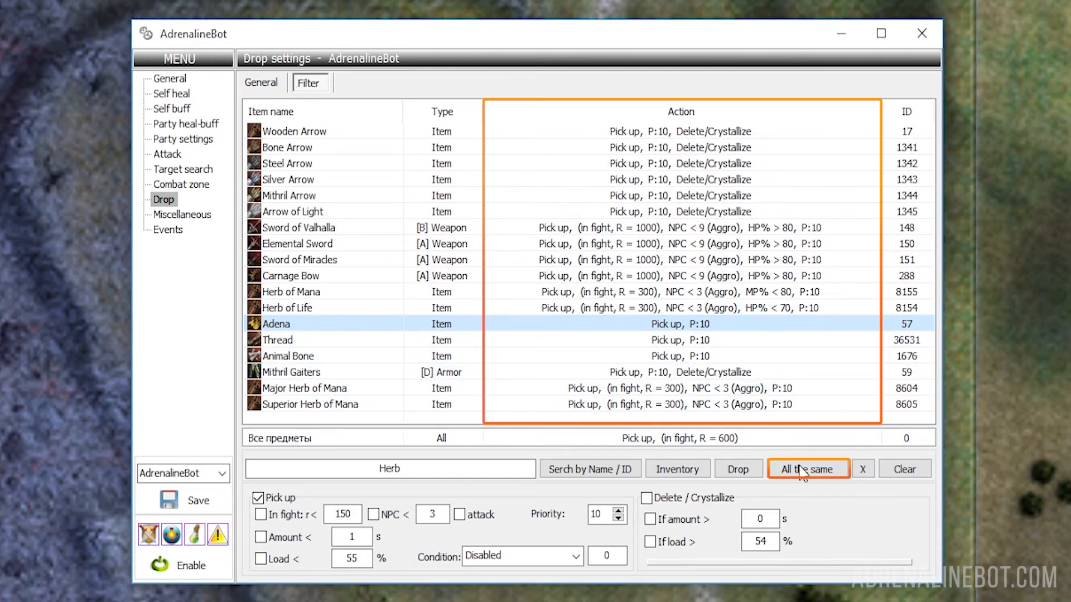